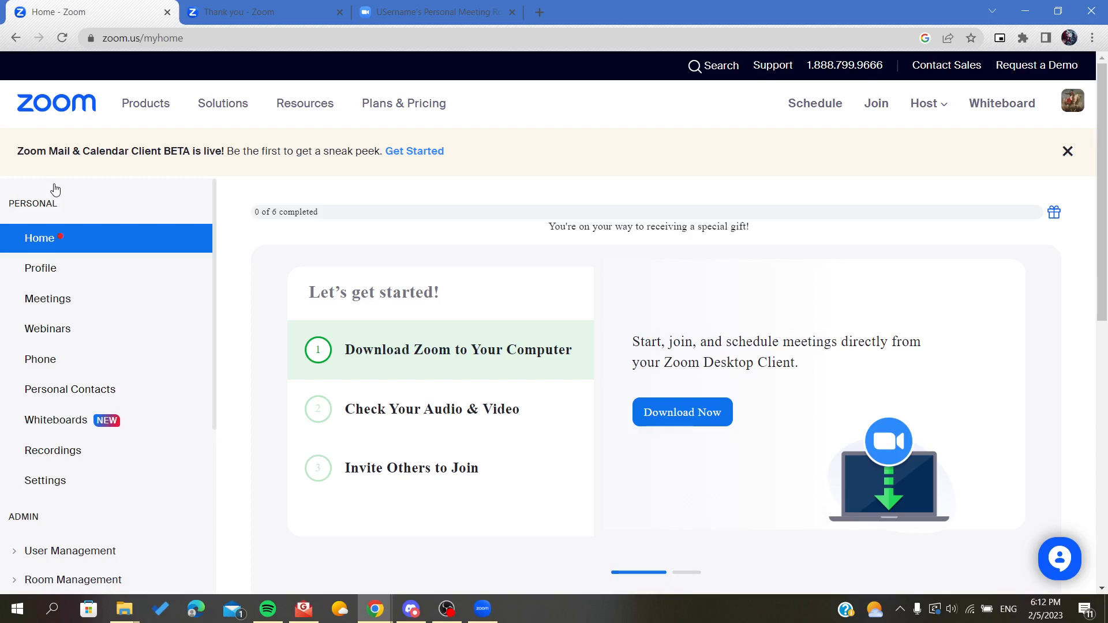
mouse_move(180, 381)
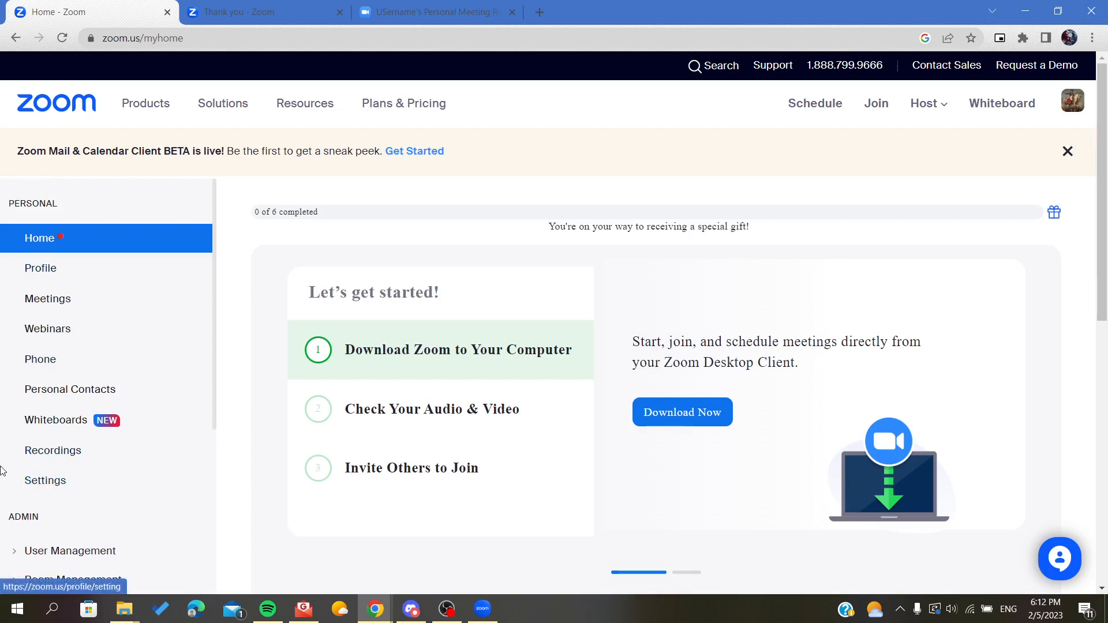
Go to the personal Settings page from the left sidebar
left_click(45, 480)
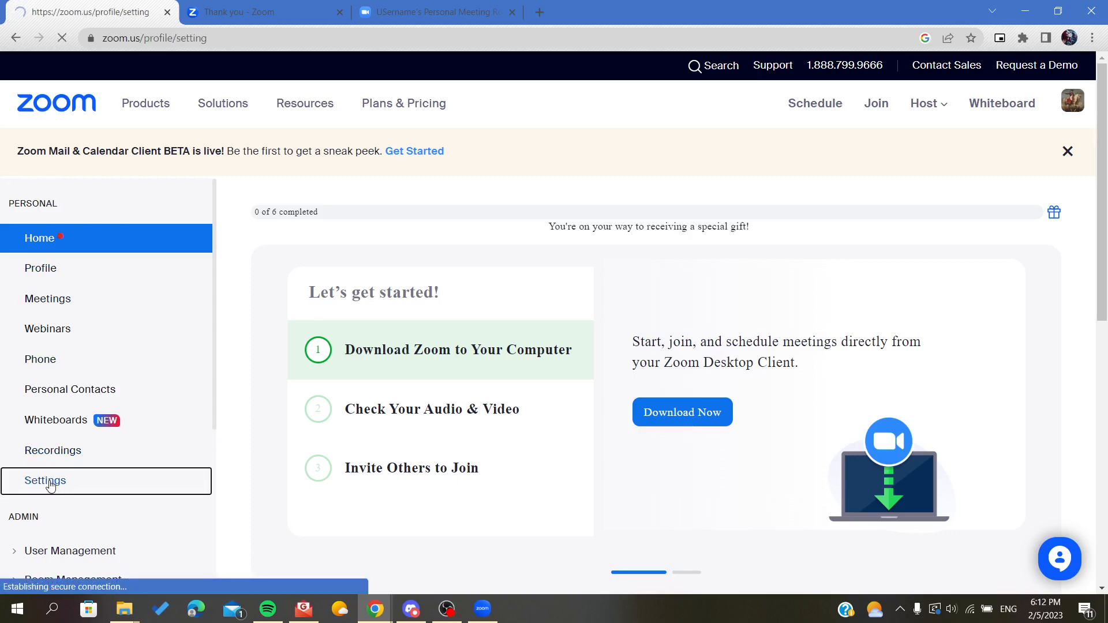
left_click(45, 480)
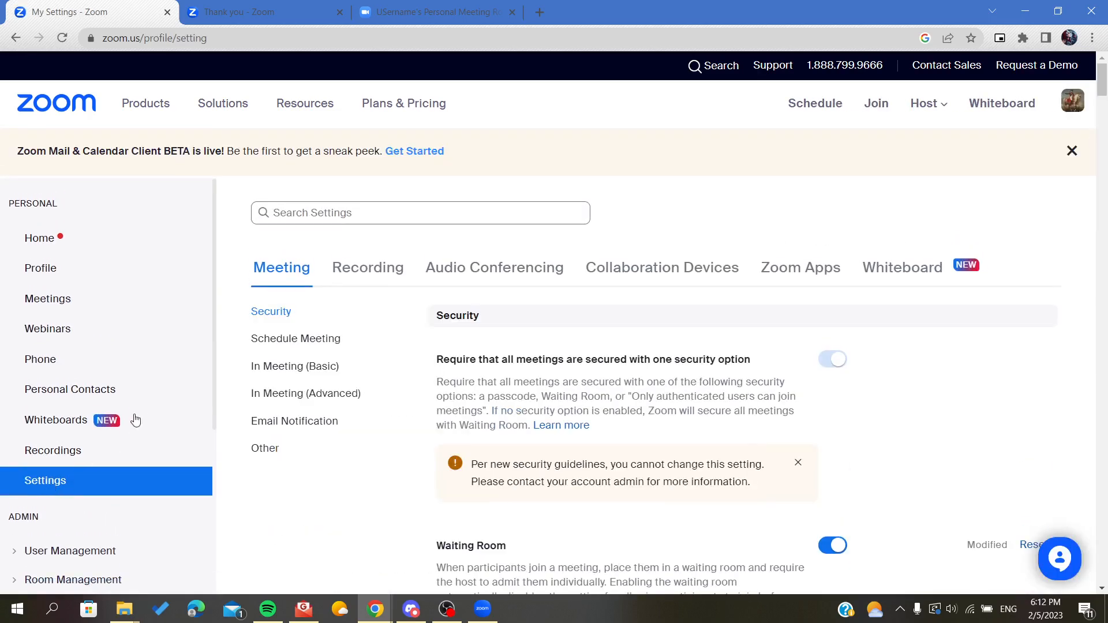
mouse_move(132, 269)
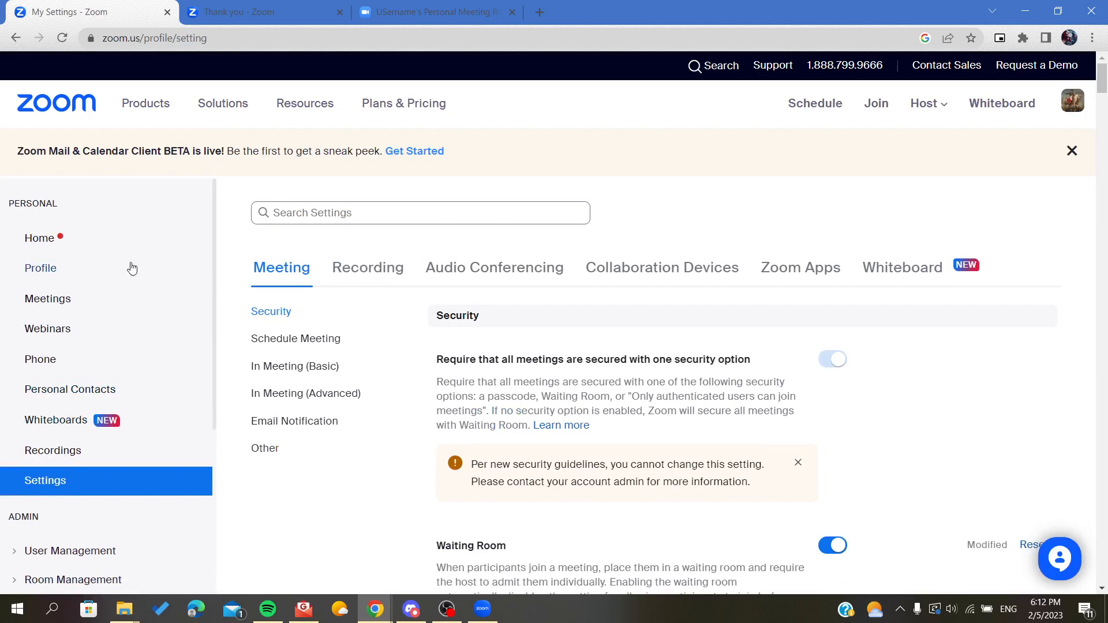
mouse_move(47, 272)
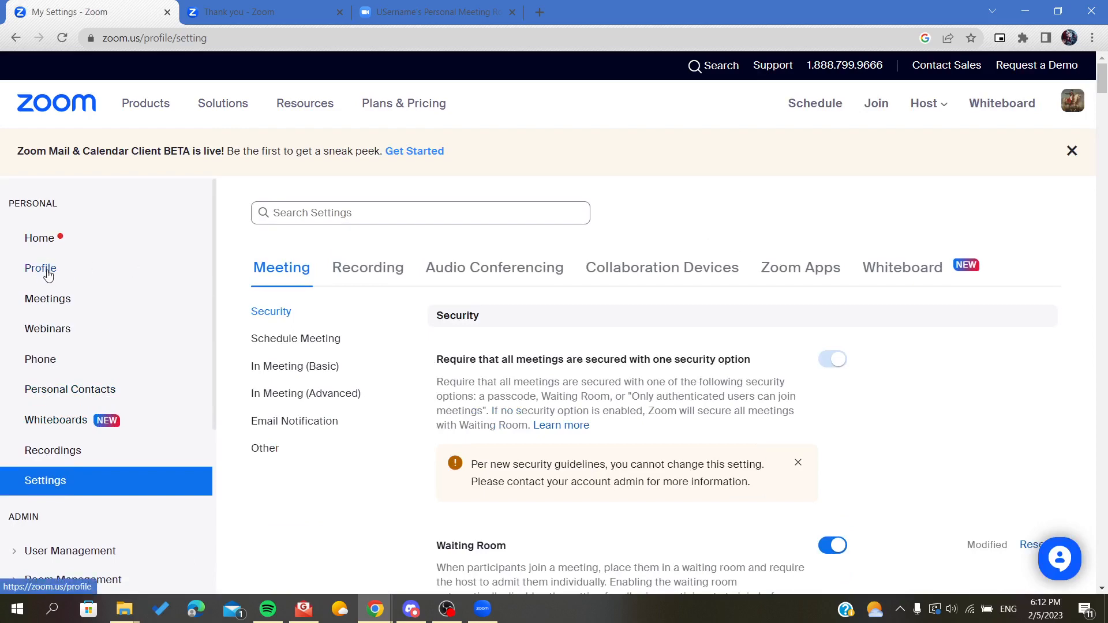
Go to the Profile page and scroll down to the Sign In section
left_click(41, 269)
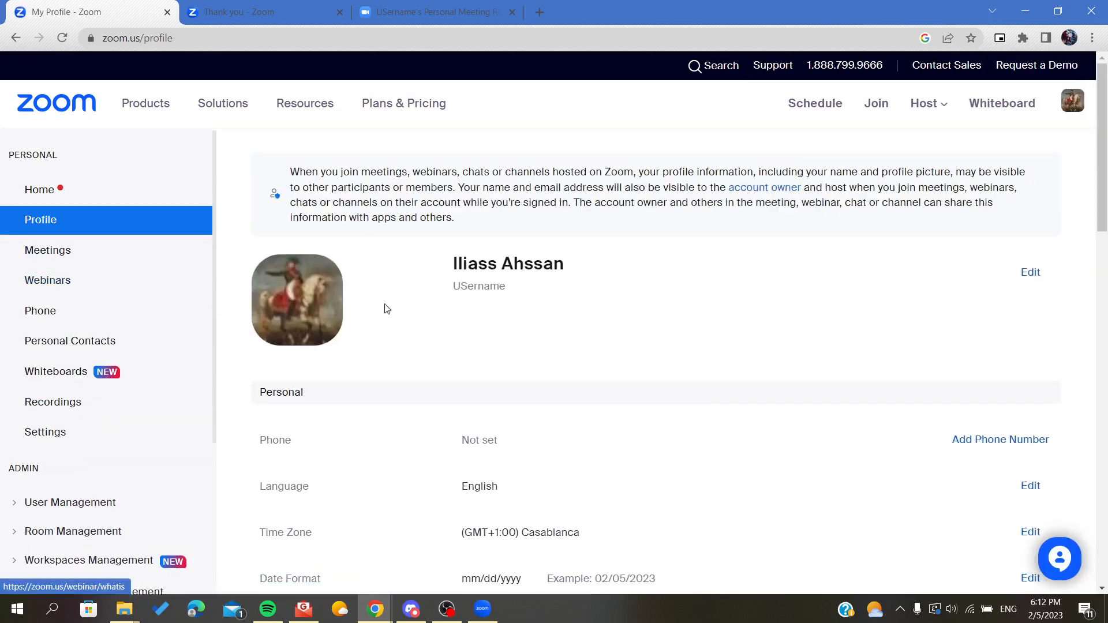
scroll("down", 3)
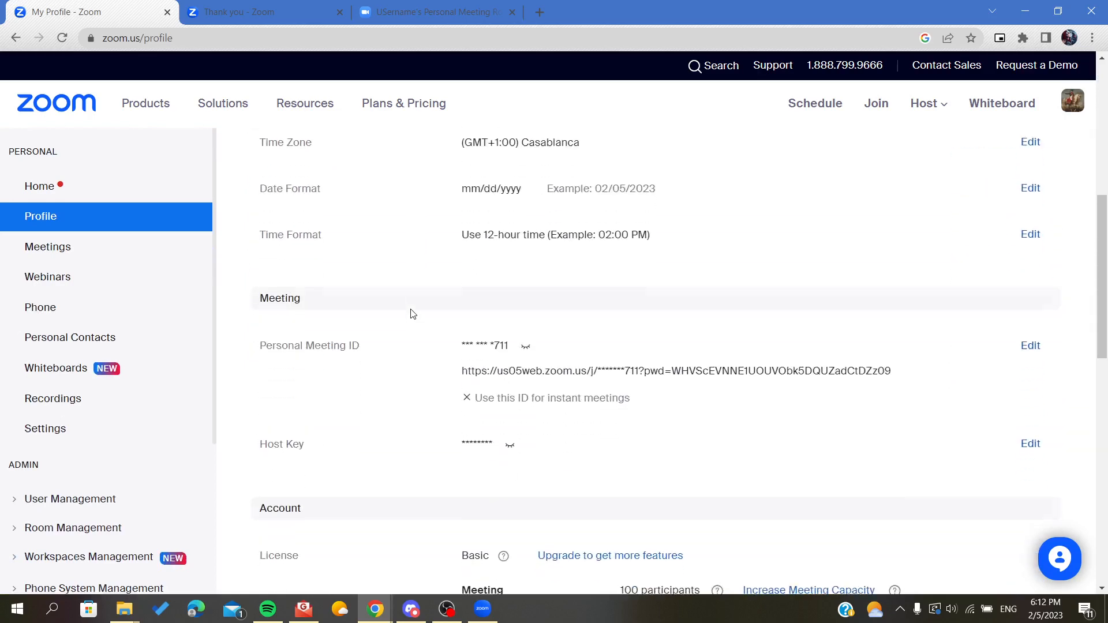
scroll("down", 3)
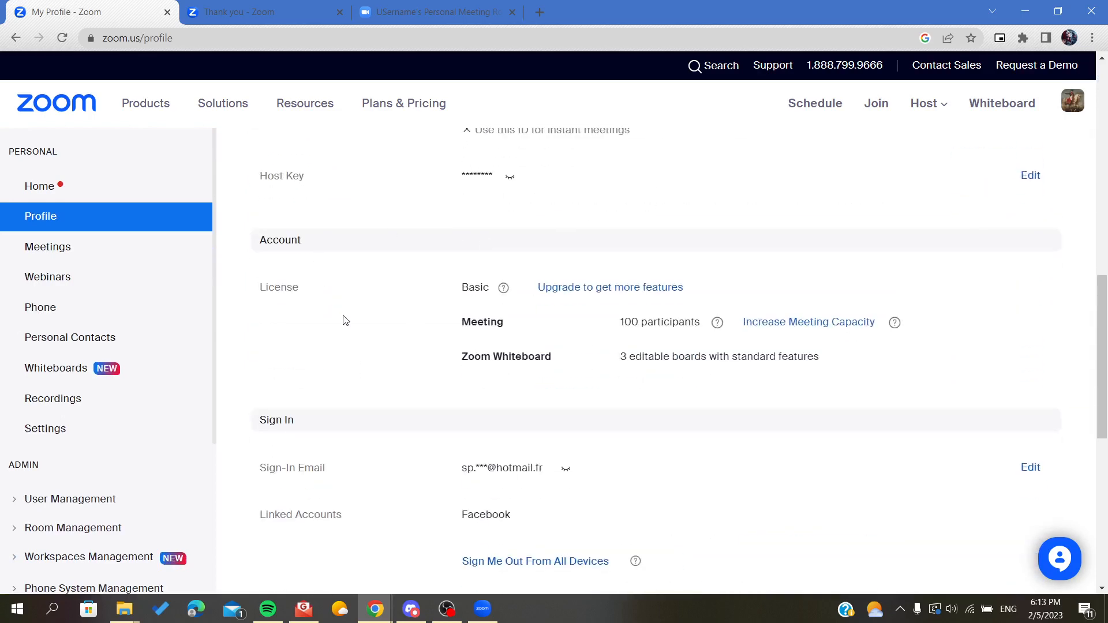
scroll("down", 3)
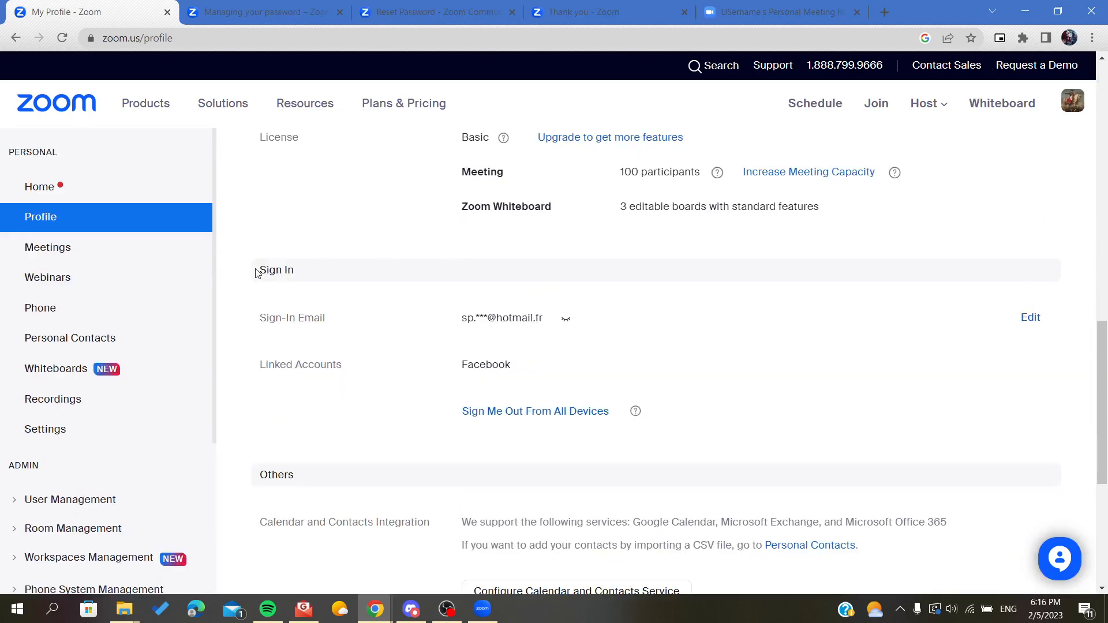
double_click(276, 270)
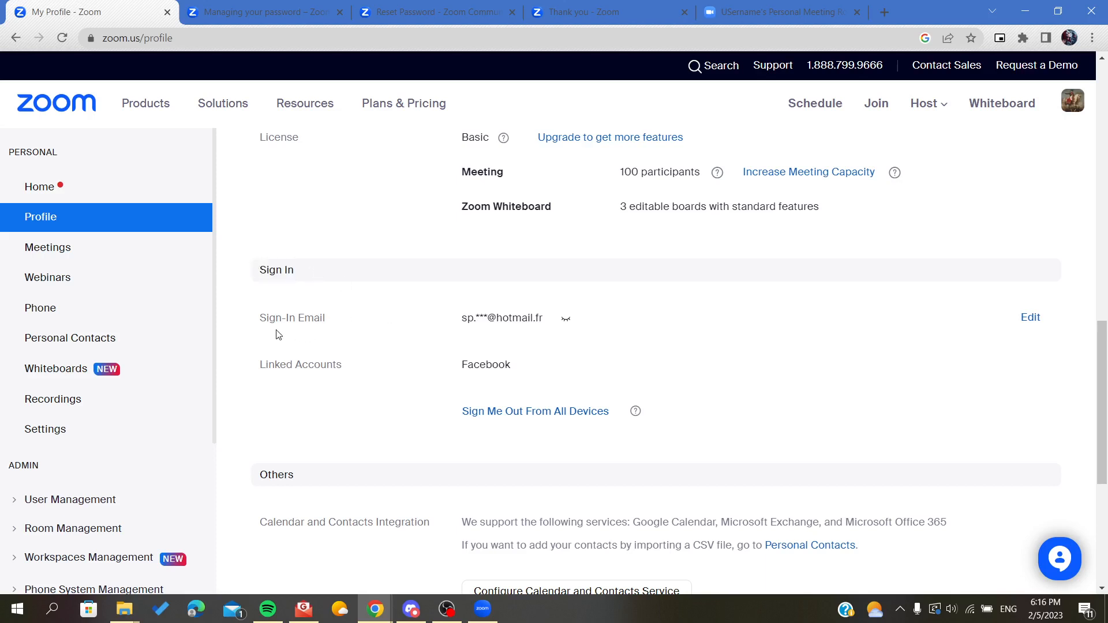
mouse_move(298, 331)
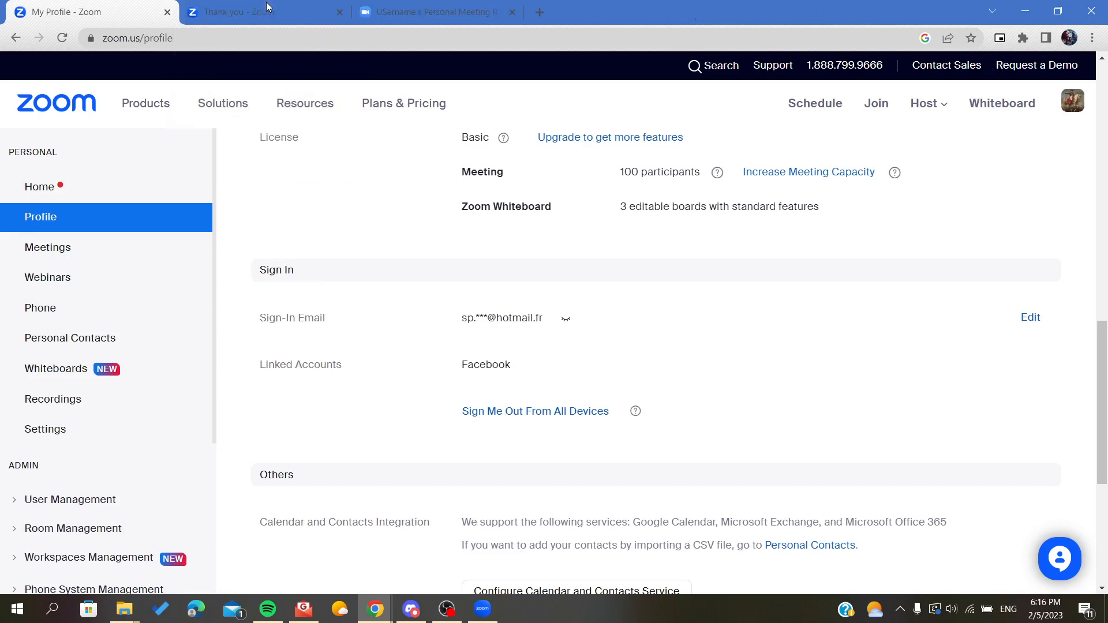
mouse_move(456, 354)
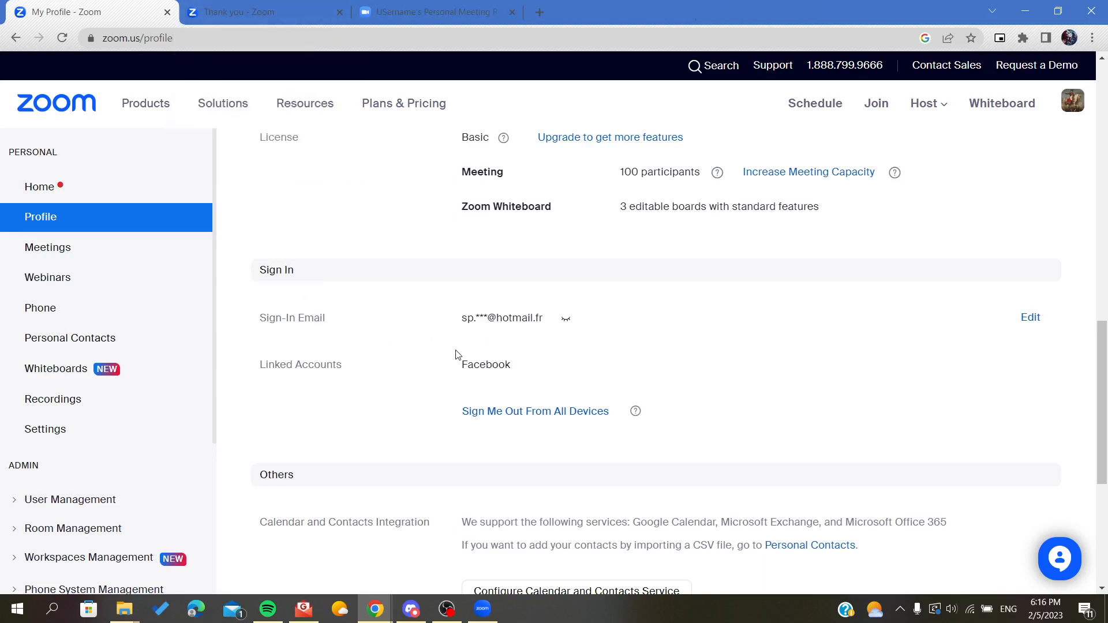
mouse_move(427, 280)
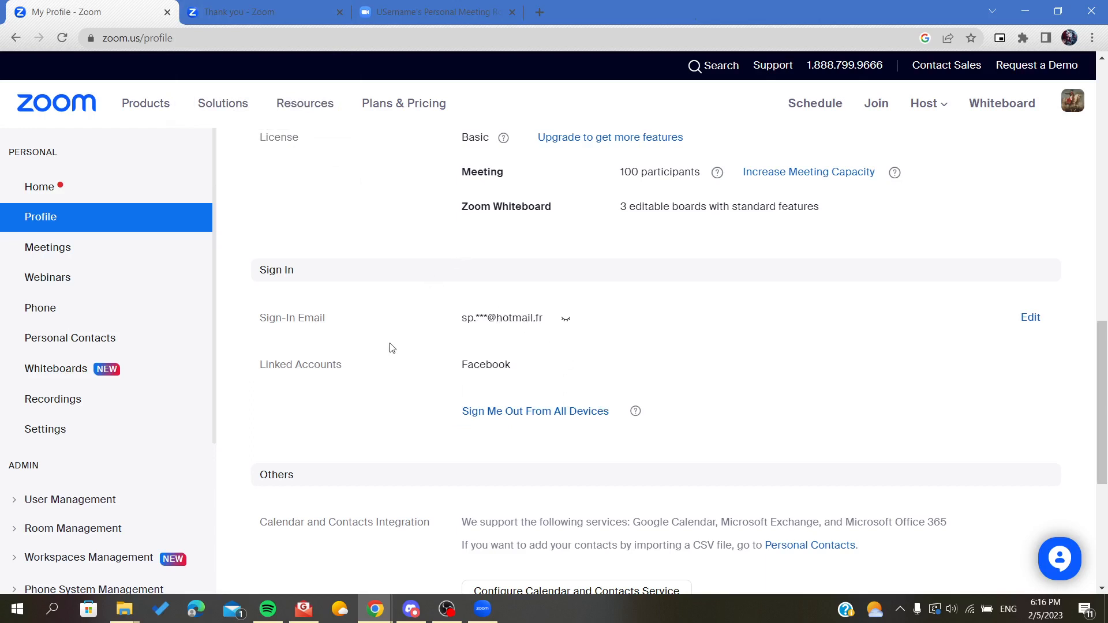
mouse_move(436, 331)
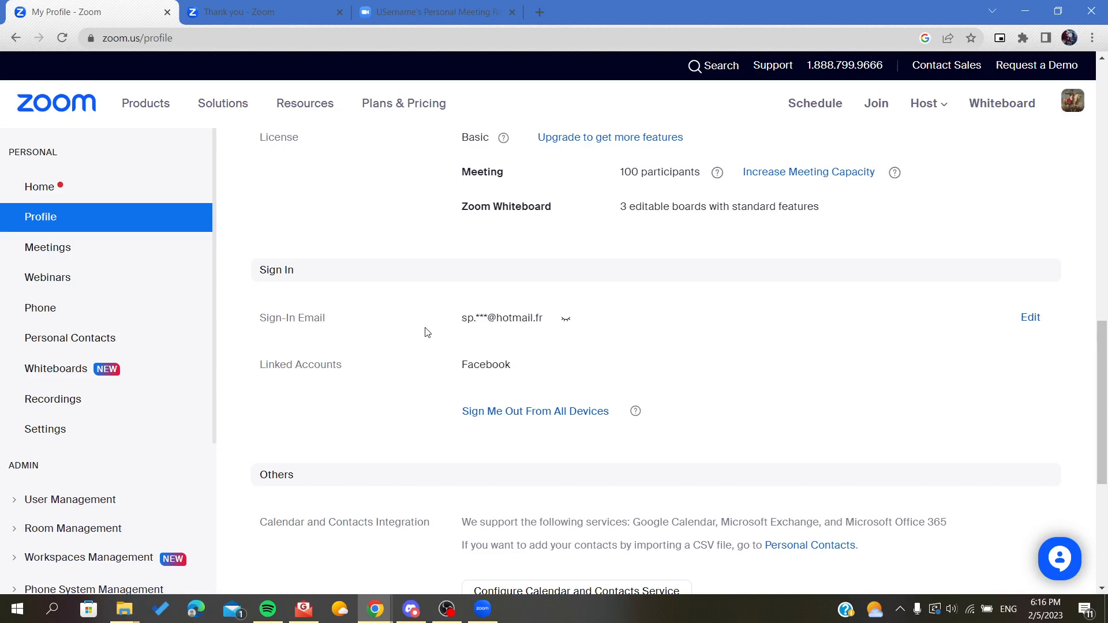
mouse_move(288, 288)
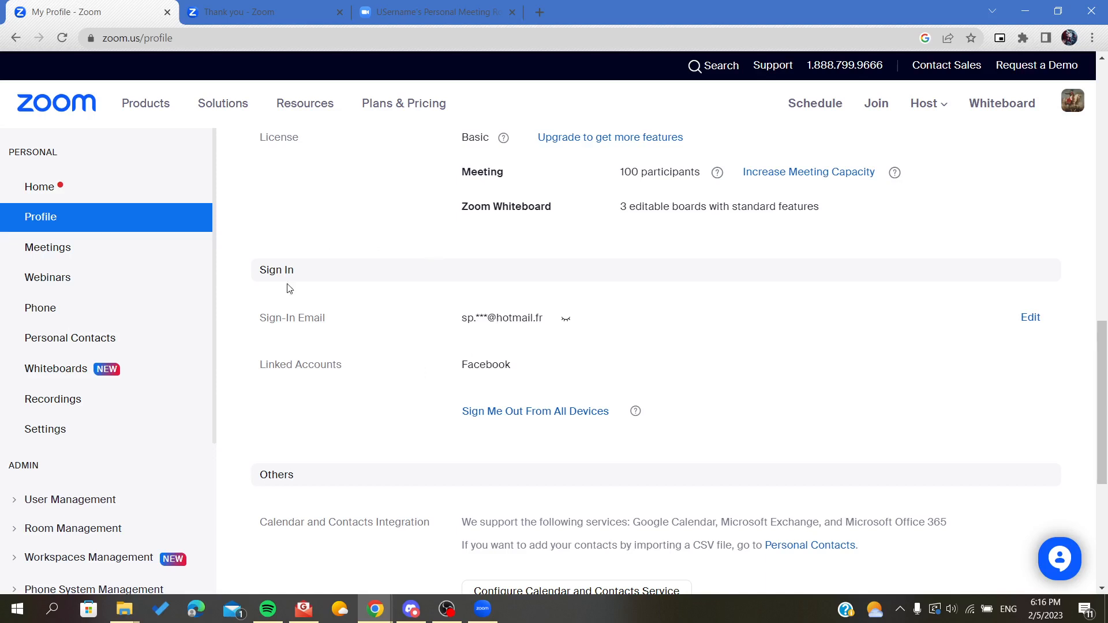
mouse_move(509, 309)
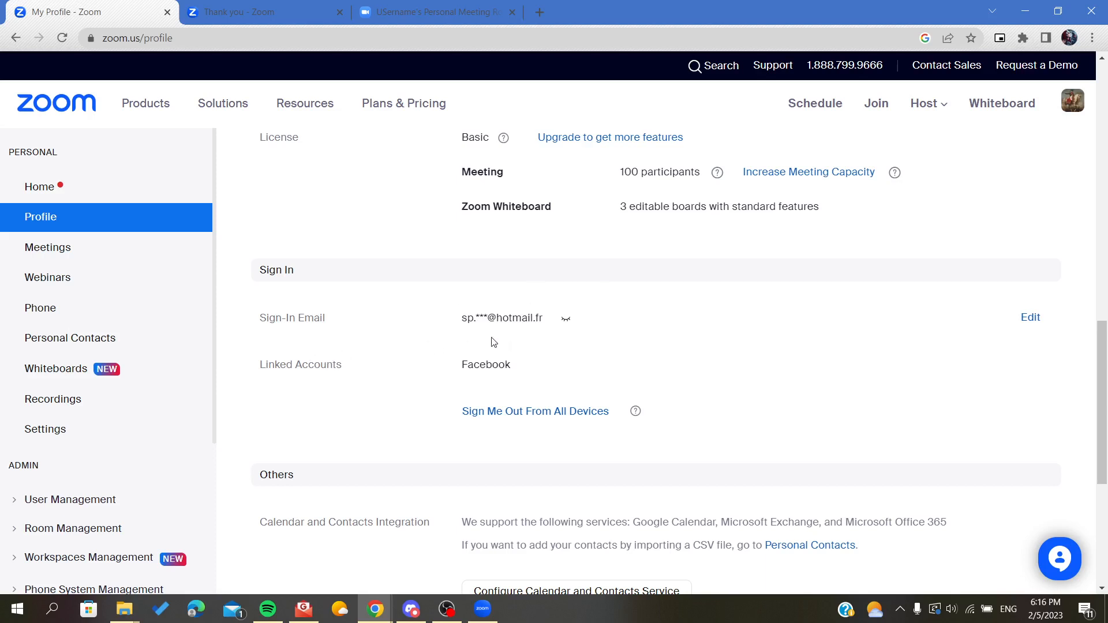
mouse_move(1046, 346)
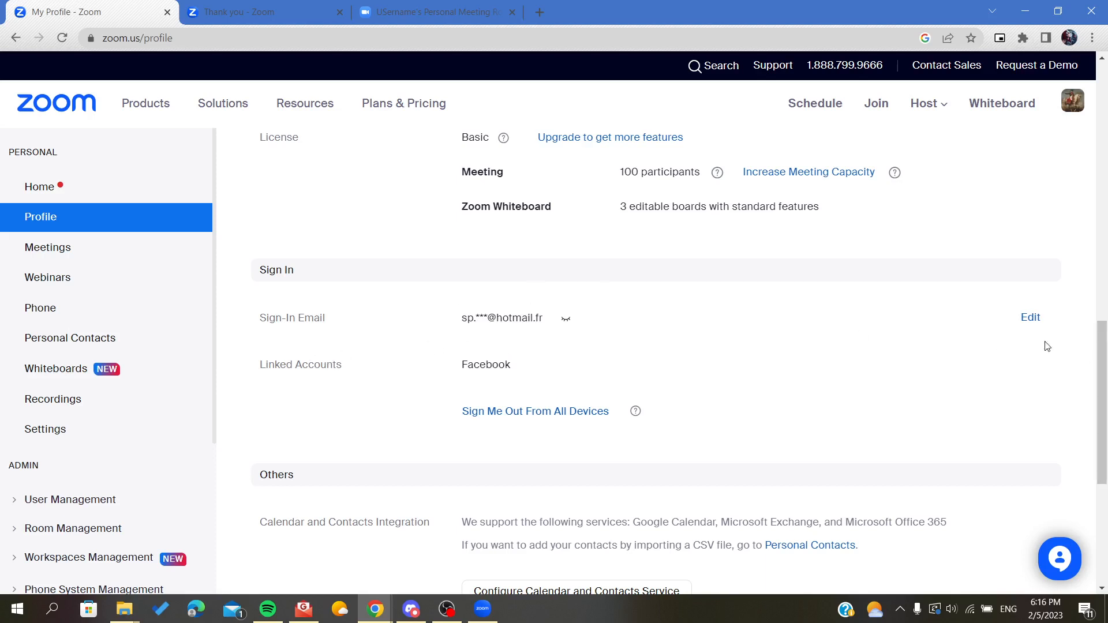
mouse_move(589, 374)
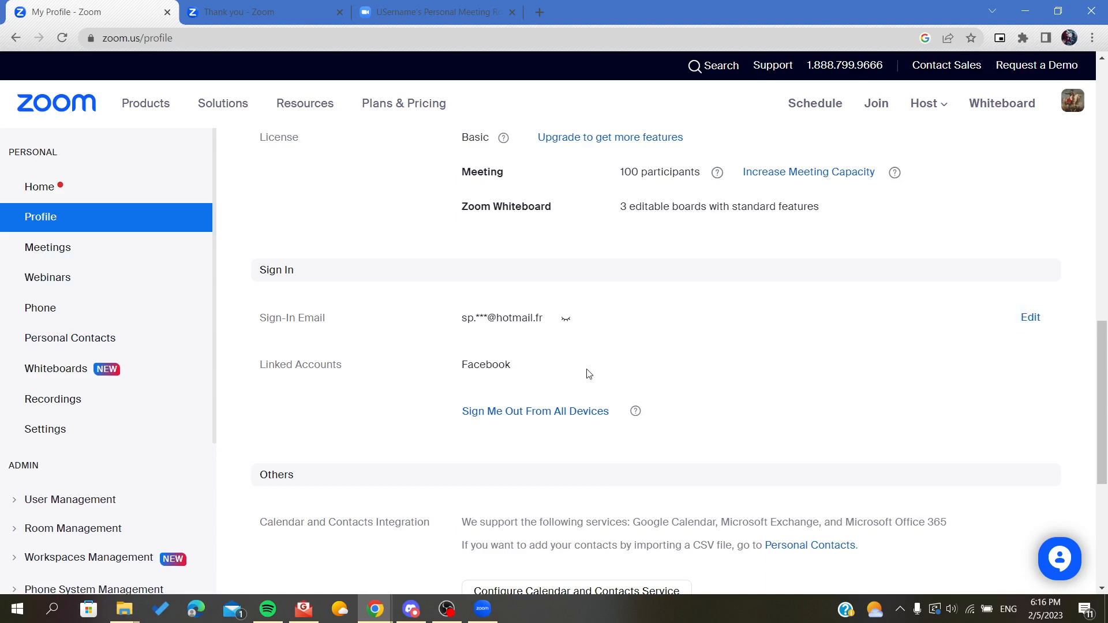
left_click(1029, 317)
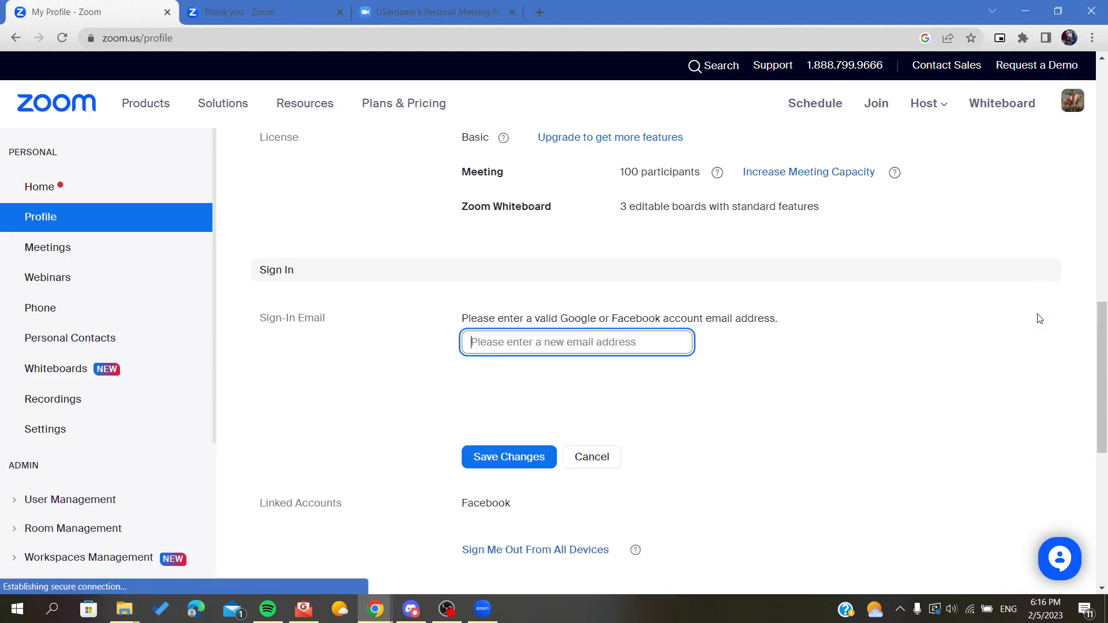
left_click(576, 342)
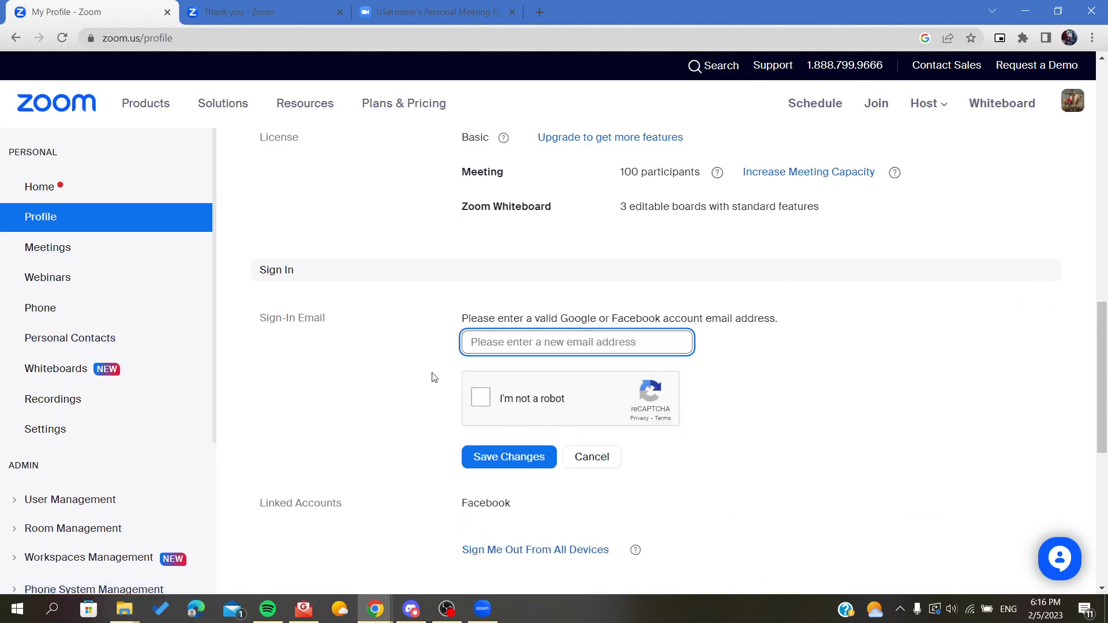
mouse_move(497, 404)
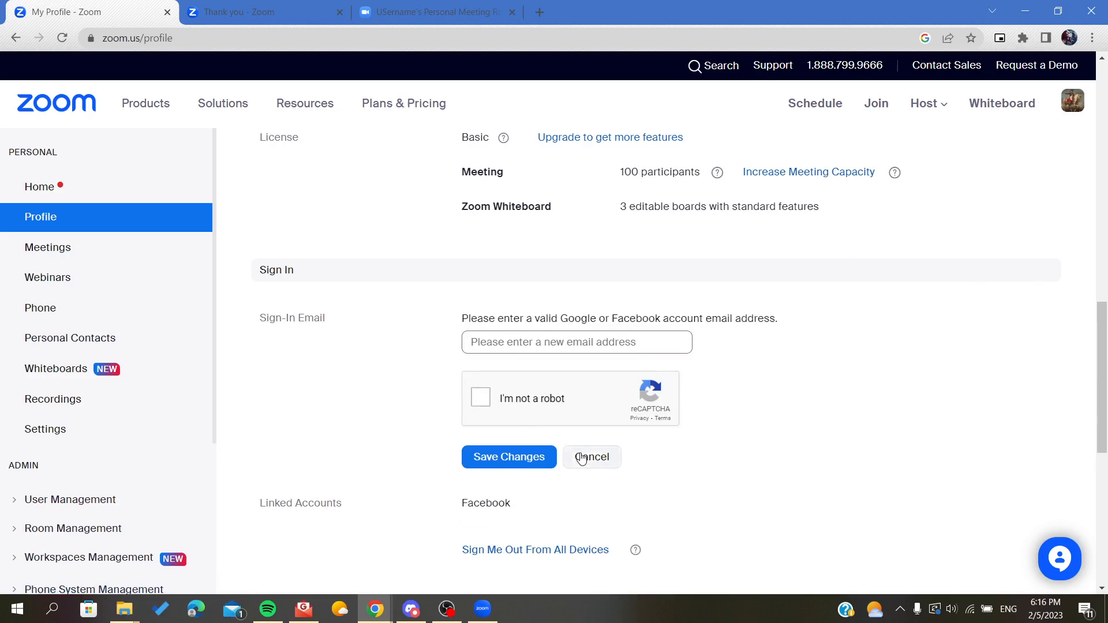
left_click(591, 457)
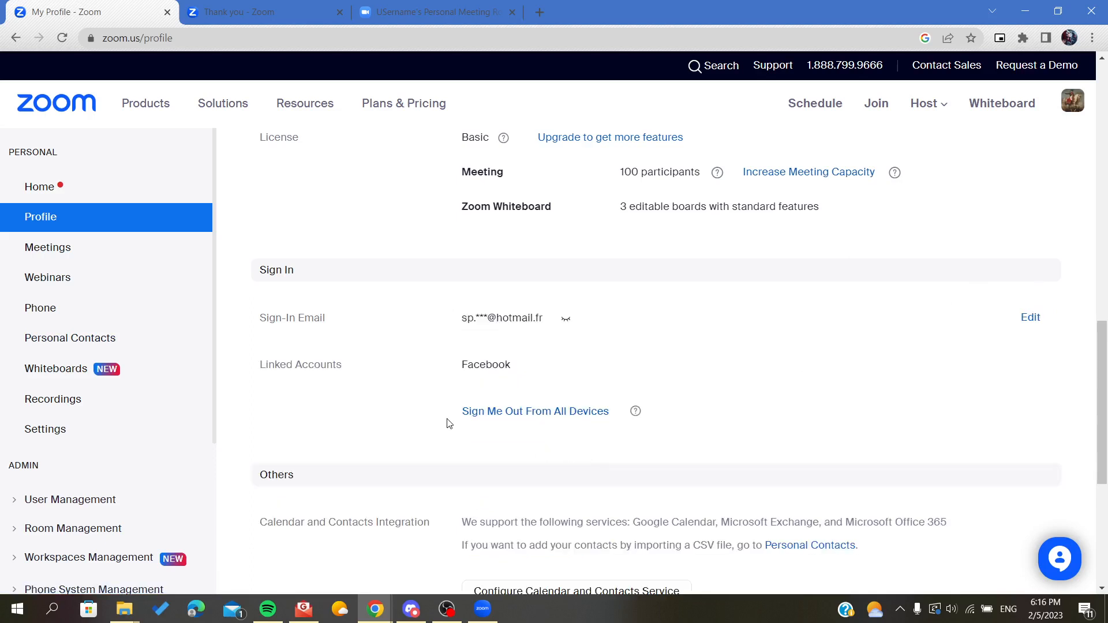
mouse_move(448, 279)
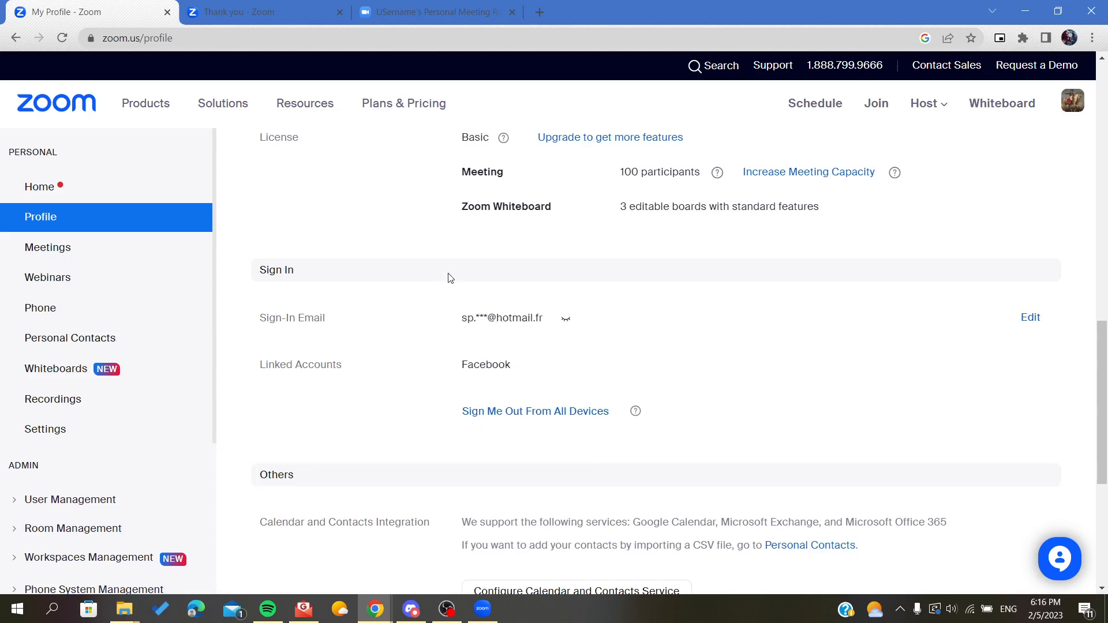